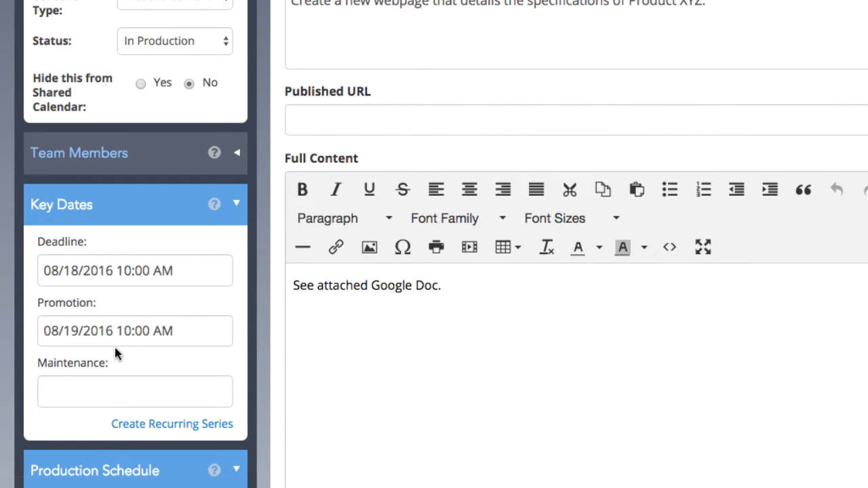
Check the Product XYZ deadline picker, keep 10:00 AM, and close the item
{"action": "left_click", "coordinate": [135, 270]}
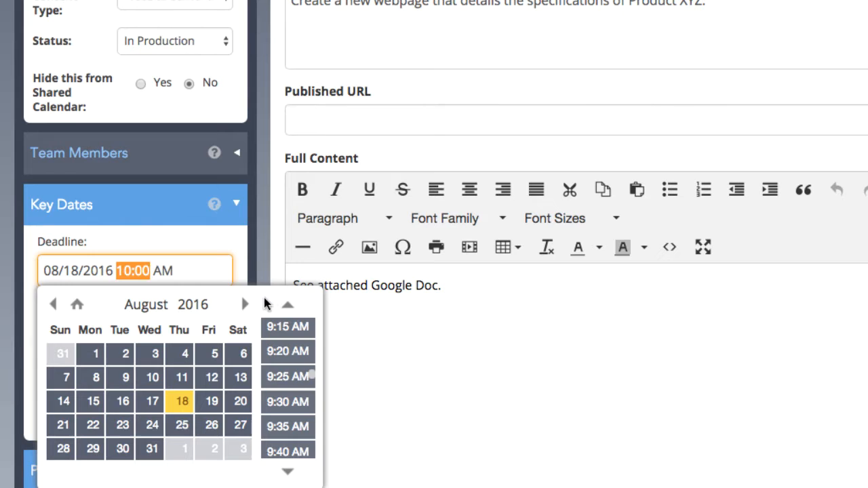
{"action": "left_click", "coordinate": [197, 274]}
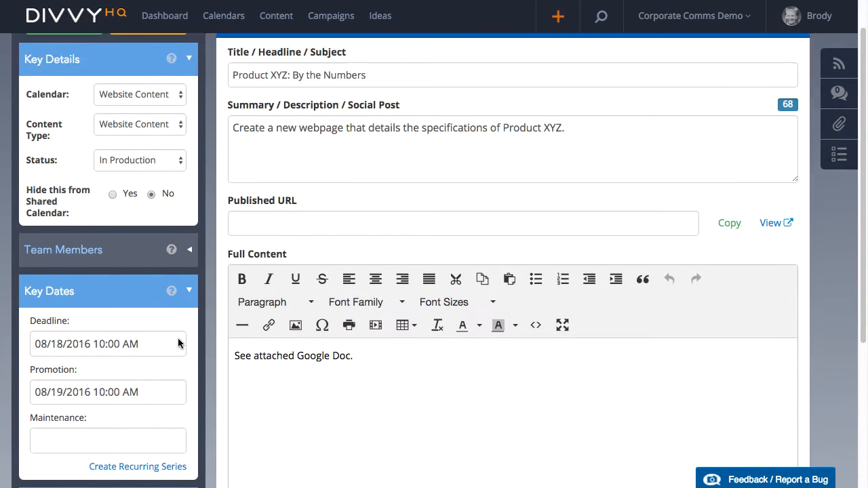
{"action": "left_click", "coordinate": [224, 15]}
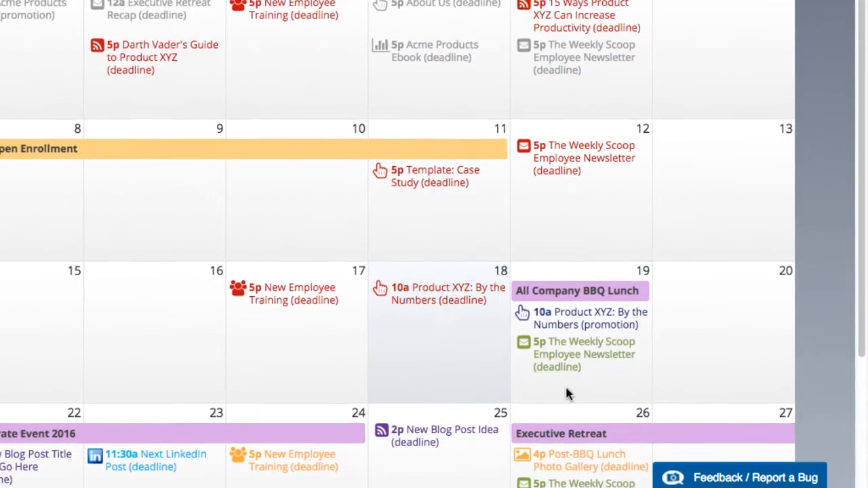
{"action": "scroll", "scroll_direction": "down", "scroll_amount": 3}
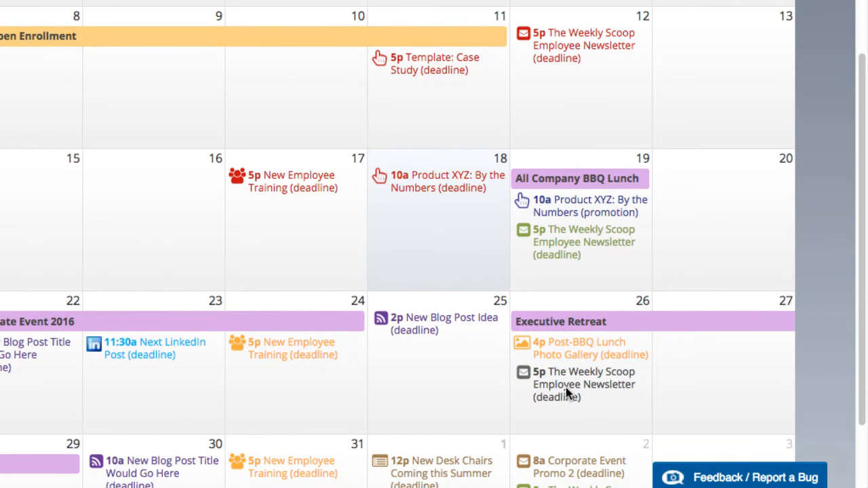
{"action": "mouse_move", "coordinate": [562, 424]}
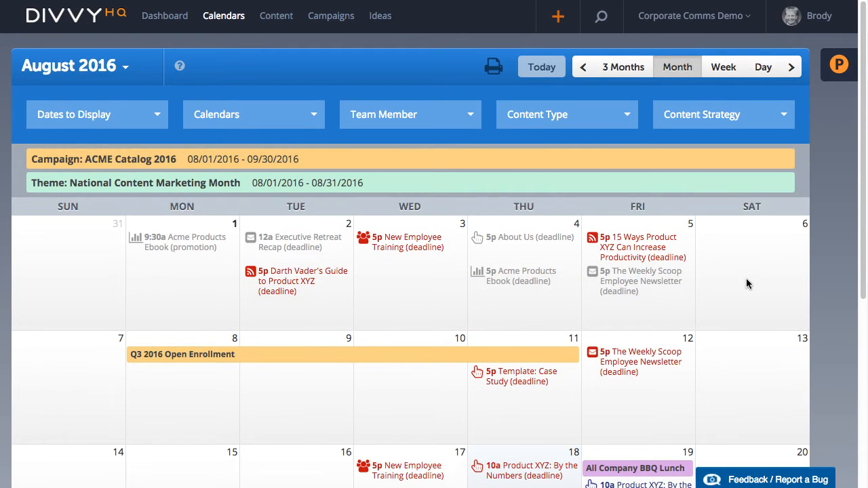
Open Calendar Admin from the profile account menu
{"action": "left_click", "coordinate": [818, 16]}
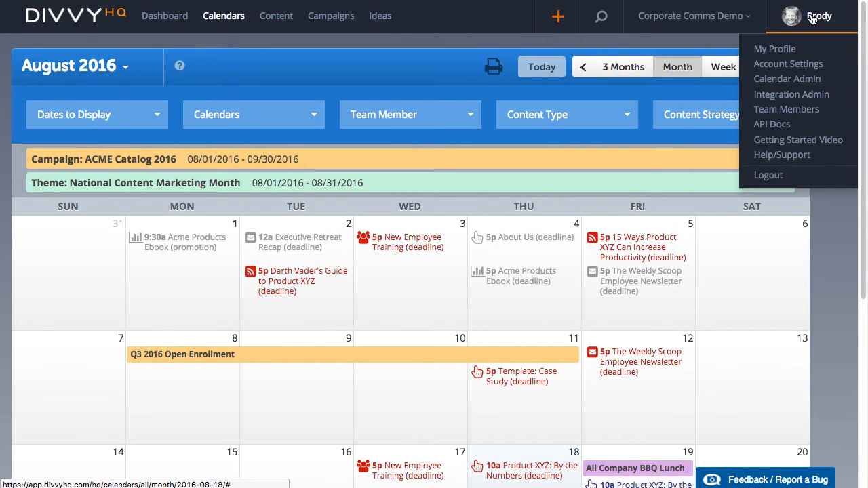
{"action": "left_click", "coordinate": [782, 82]}
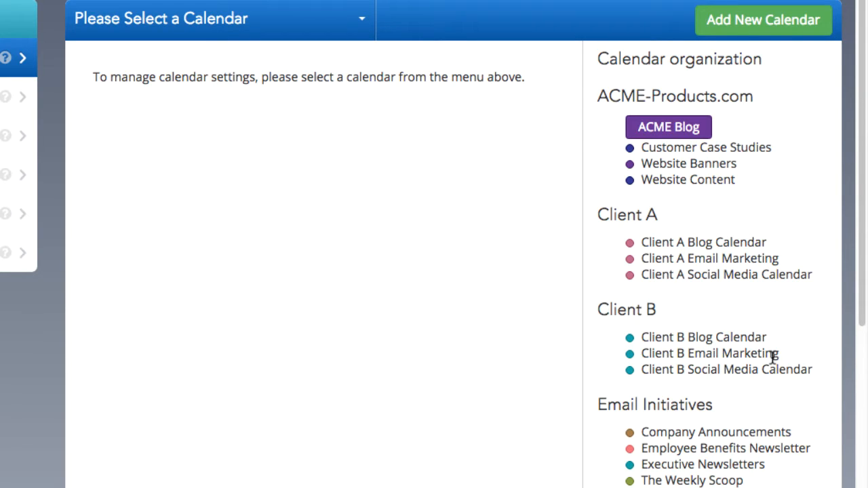
{"action": "mouse_move", "coordinate": [471, 332]}
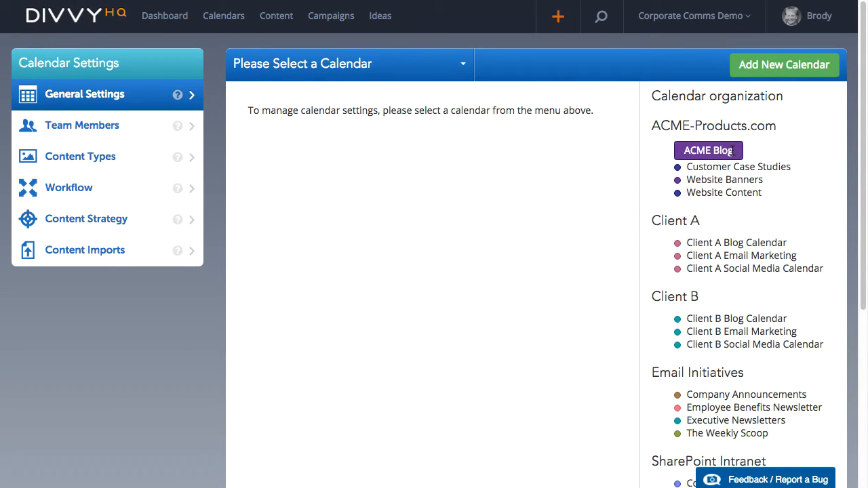
{"action": "mouse_move", "coordinate": [523, 177]}
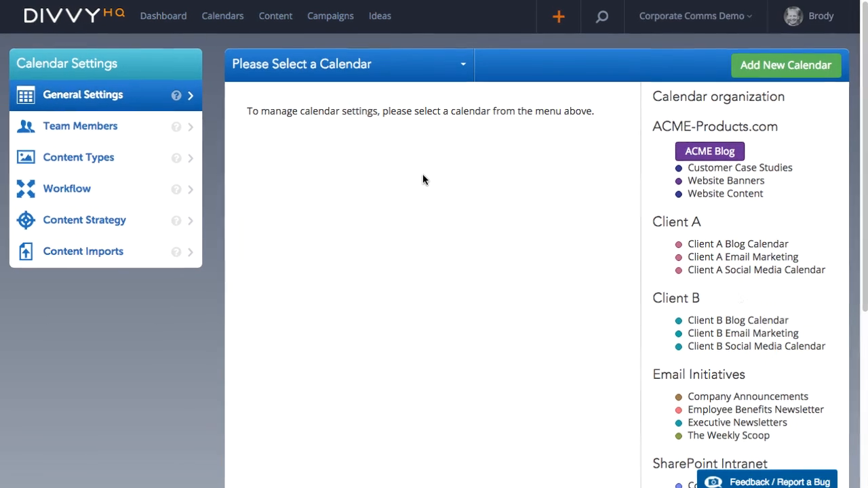
Edit the ACME Blog calendar, entering 2:00 PM as Default Deadline Time, and save
{"action": "left_click", "coordinate": [348, 64]}
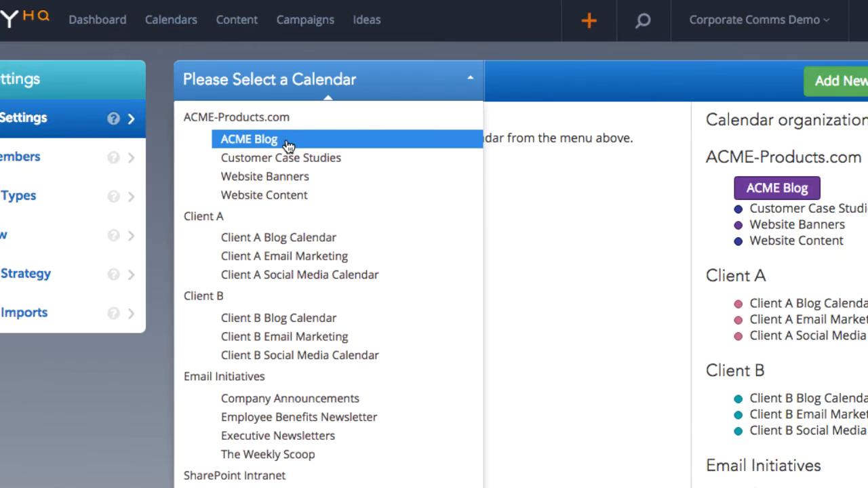
{"action": "left_click", "coordinate": [249, 139]}
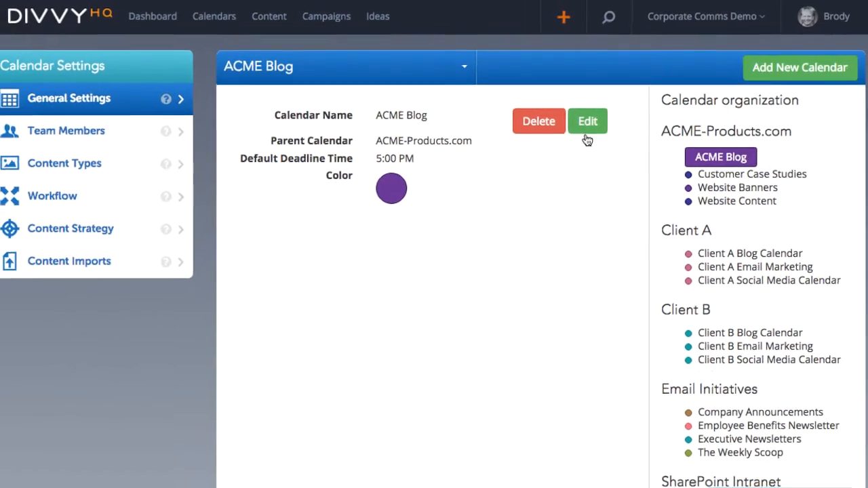
{"action": "left_click", "coordinate": [587, 121]}
{"action": "type", "text": "2:00 PM"}
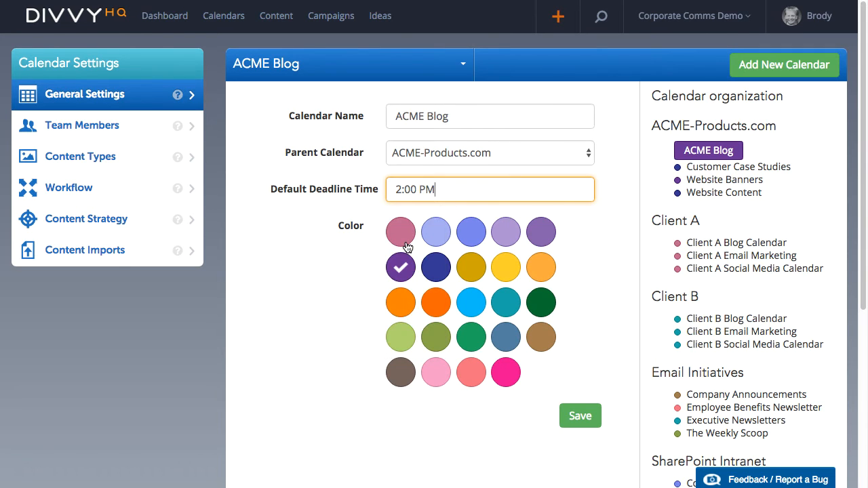
{"action": "left_click", "coordinate": [580, 416]}
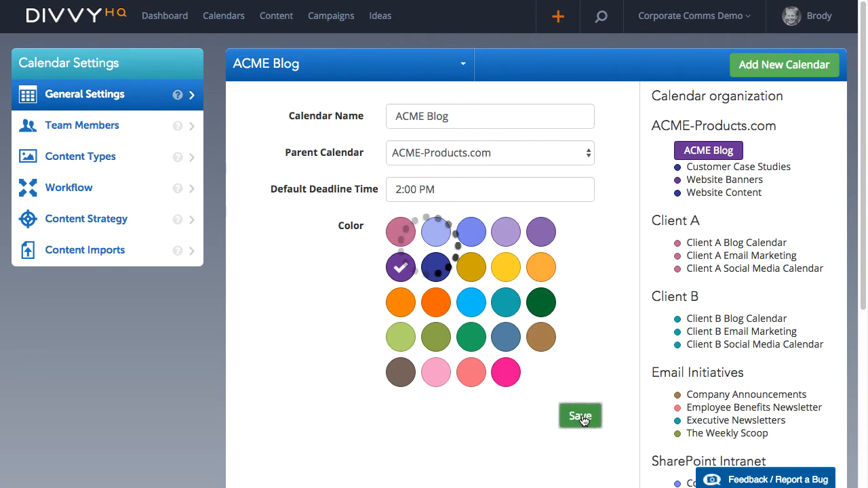
{"action": "left_click", "coordinate": [580, 415]}
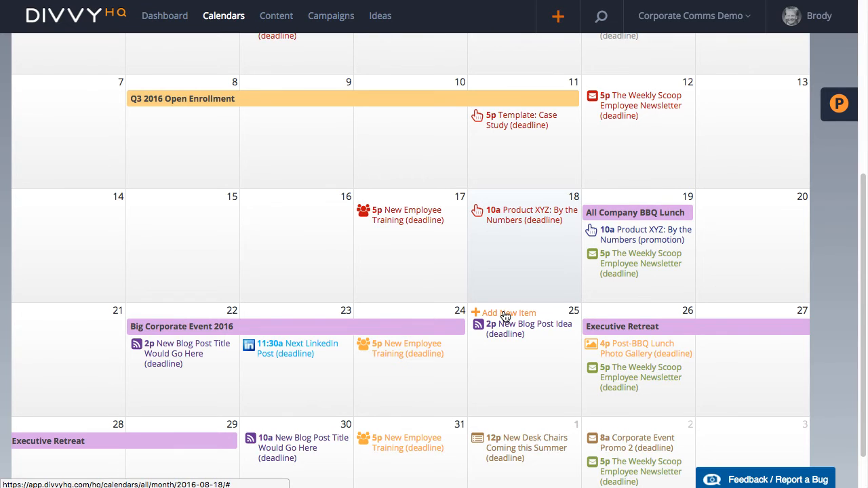
{"action": "left_click", "coordinate": [503, 312]}
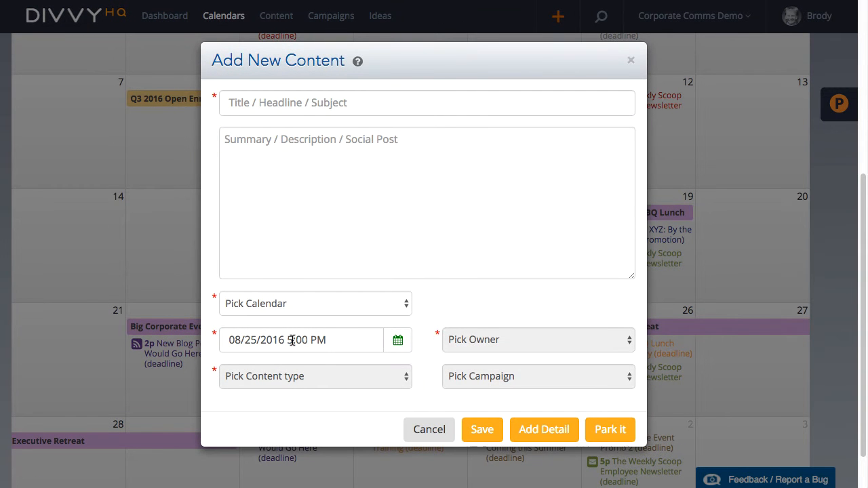
{"action": "left_click", "coordinate": [297, 341]}
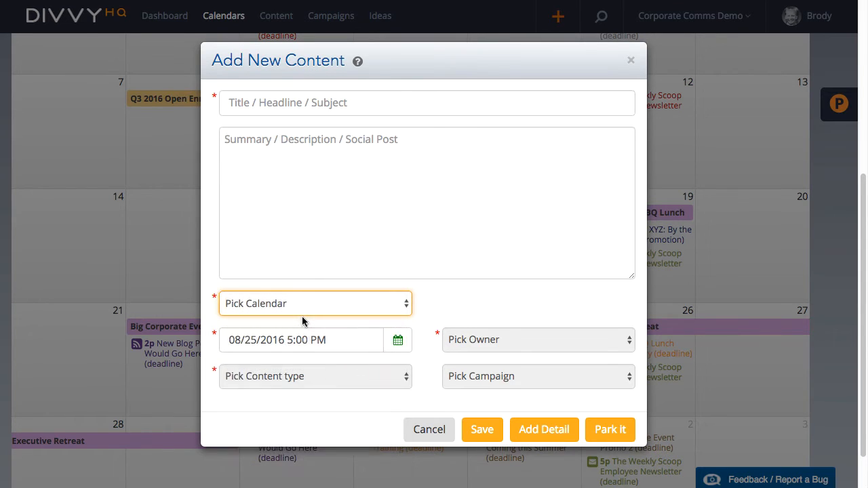
{"action": "left_click", "coordinate": [315, 304]}
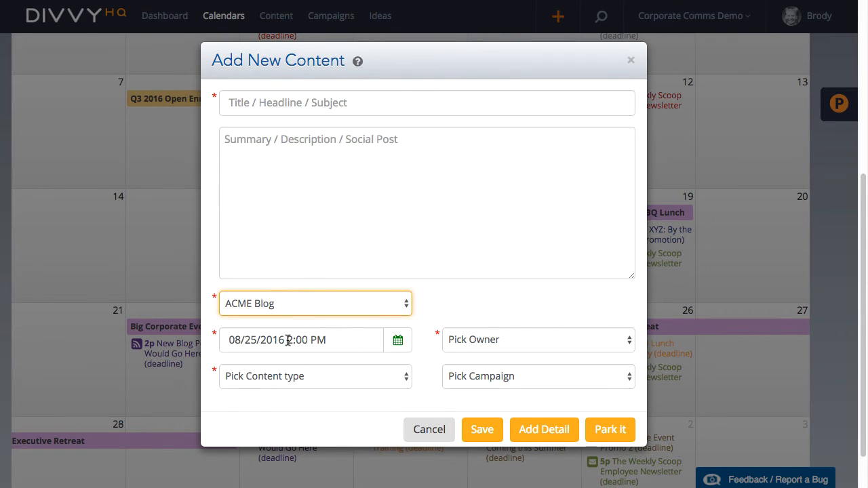
{"action": "left_click", "coordinate": [287, 340]}
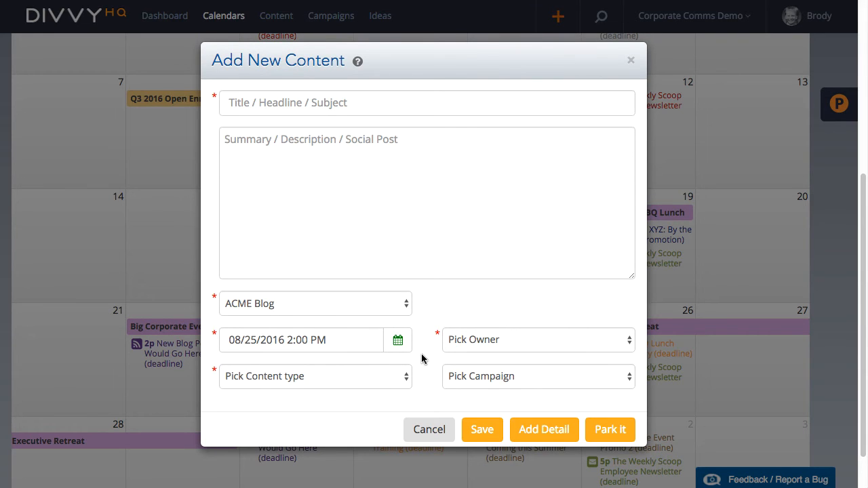
{"action": "mouse_move", "coordinate": [429, 430]}
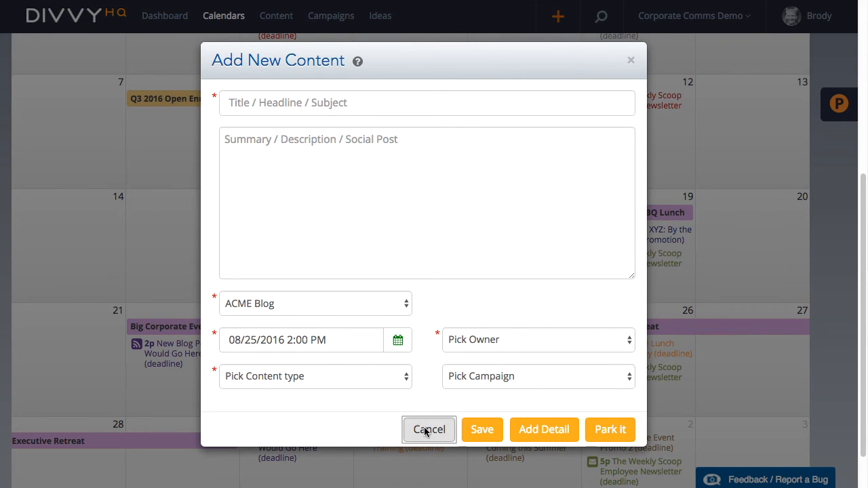
{"action": "left_click", "coordinate": [428, 430]}
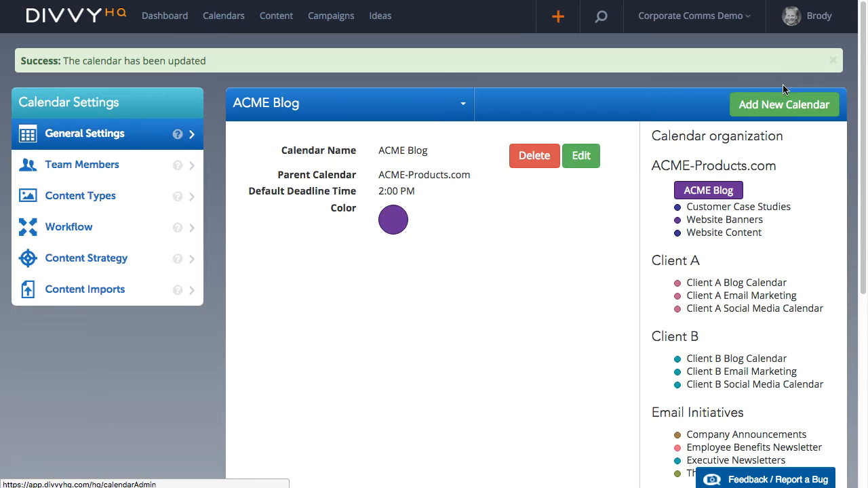
{"action": "mouse_move", "coordinate": [286, 208]}
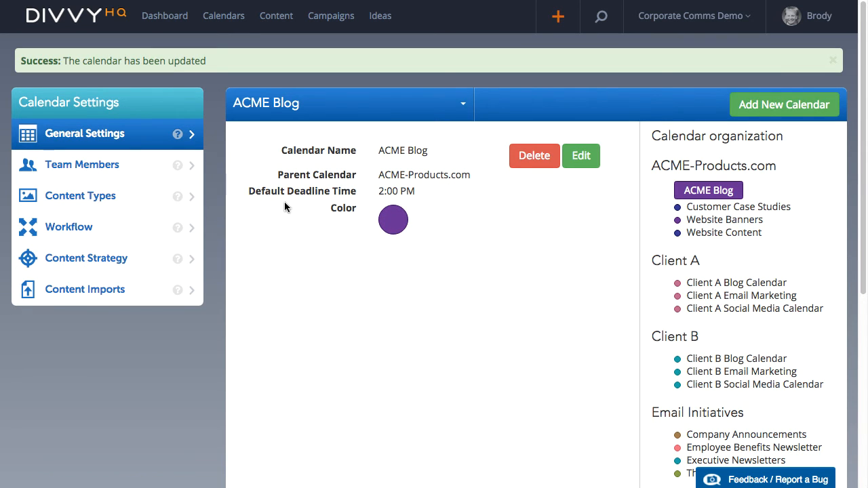
{"action": "double_click", "coordinate": [301, 190]}
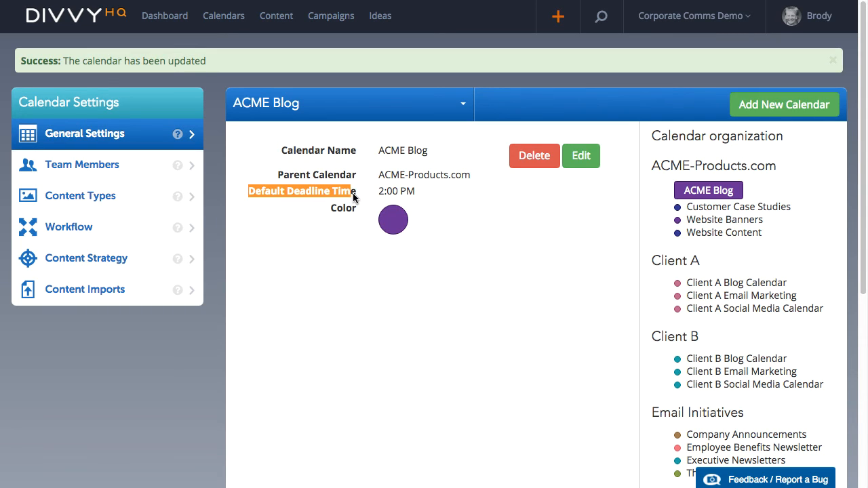
{"action": "mouse_move", "coordinate": [645, 245]}
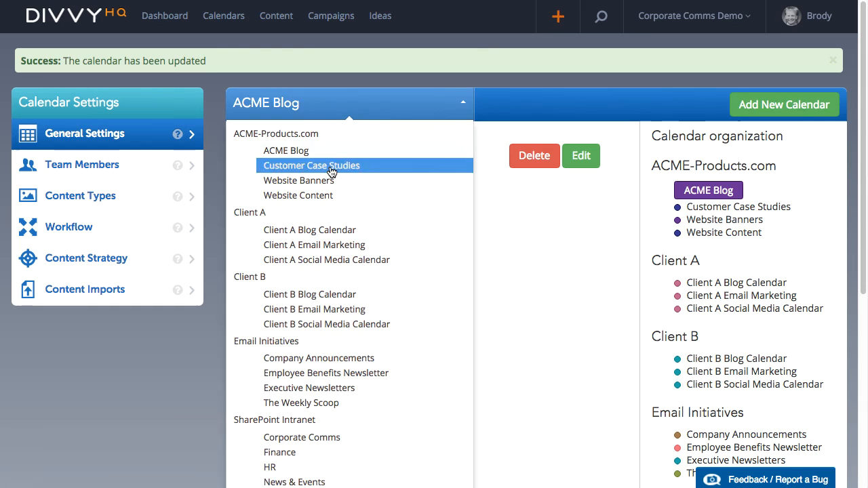
Select the Customer Case Studies calendar and open its settings for editing
{"action": "left_click", "coordinate": [311, 165]}
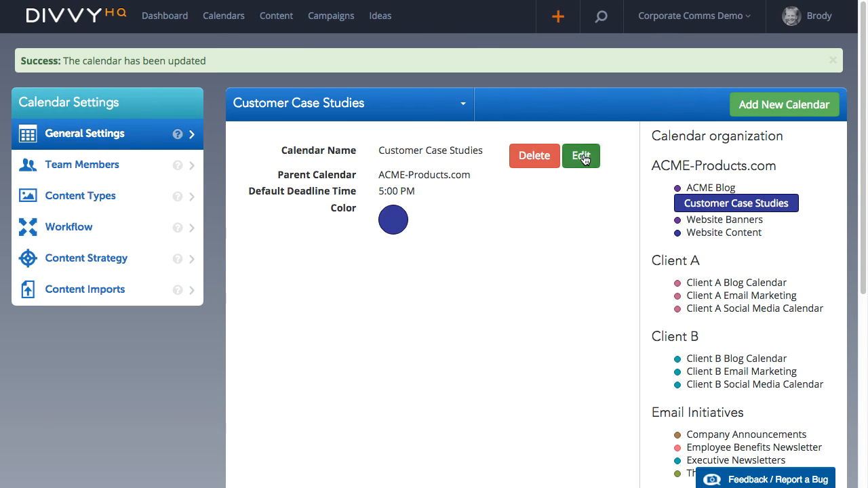
{"action": "left_click", "coordinate": [581, 155]}
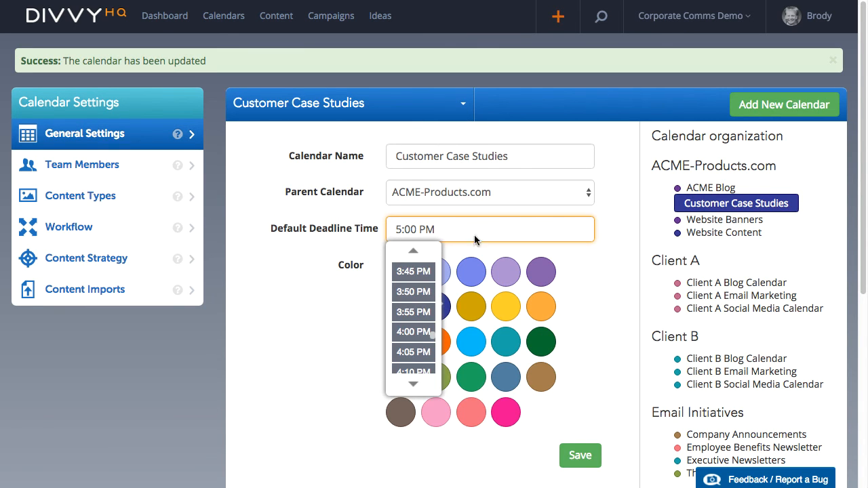